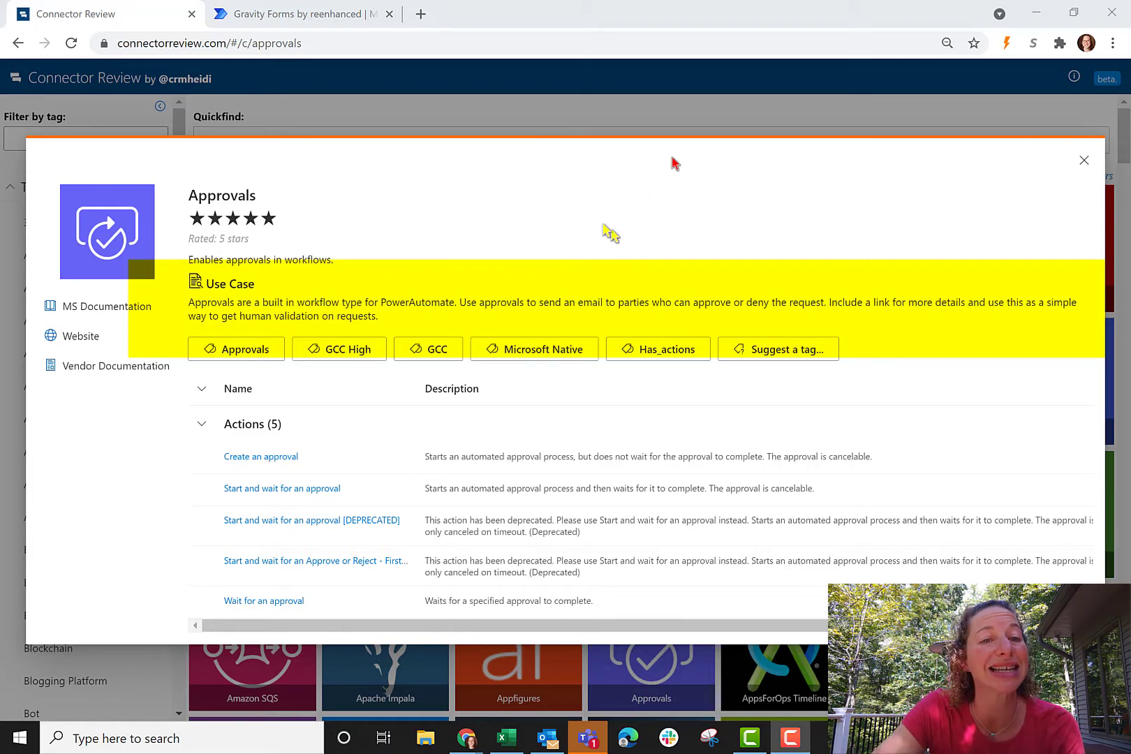
mouse_move(370, 301)
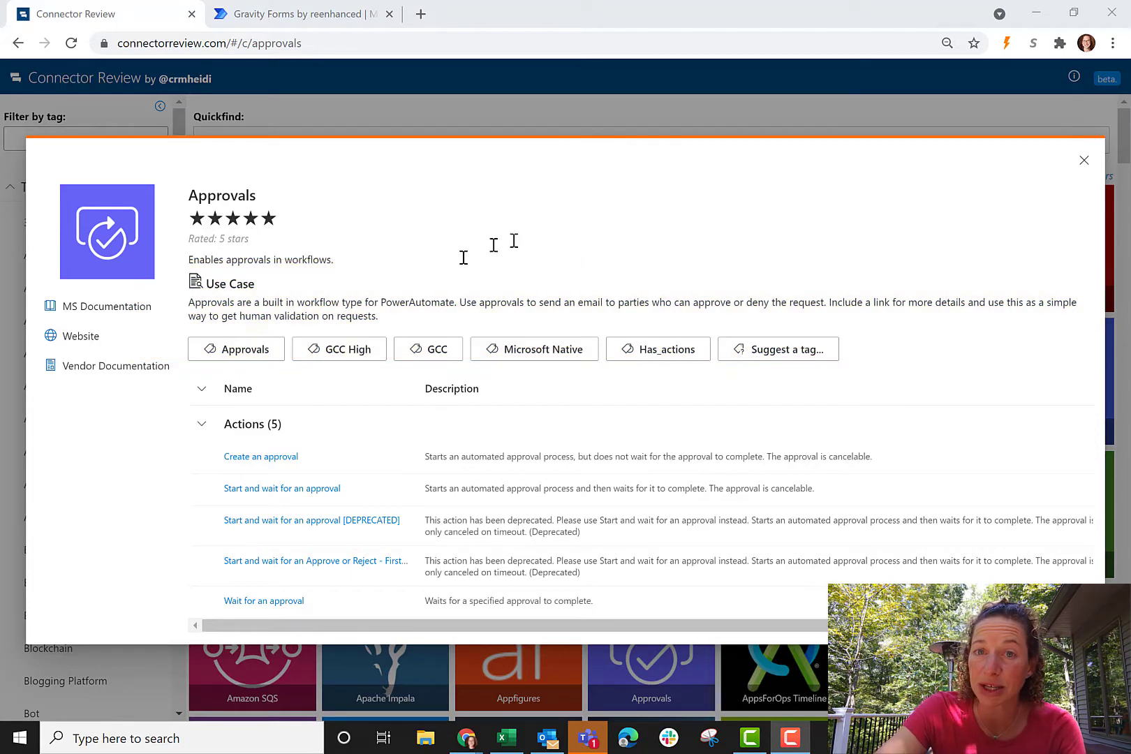
mouse_move(553, 241)
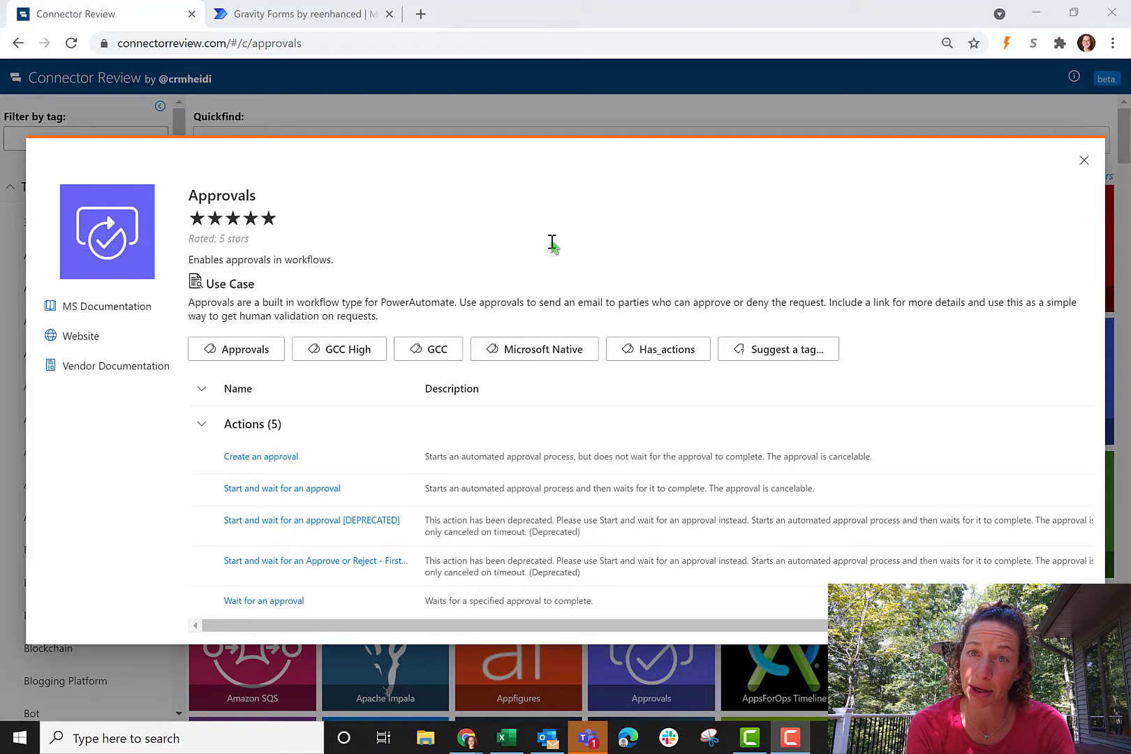
mouse_move(553, 245)
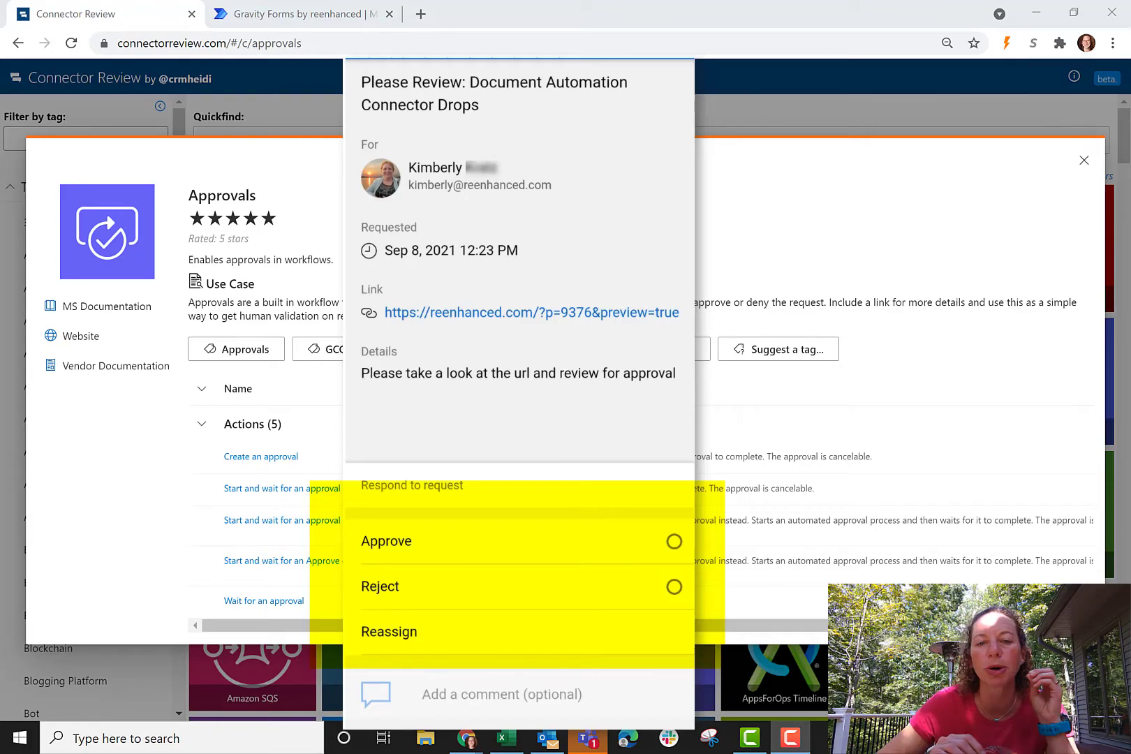
- Scroll the Gravity Forms connector page down toward its Triggers and templates section
scroll(down, 3)
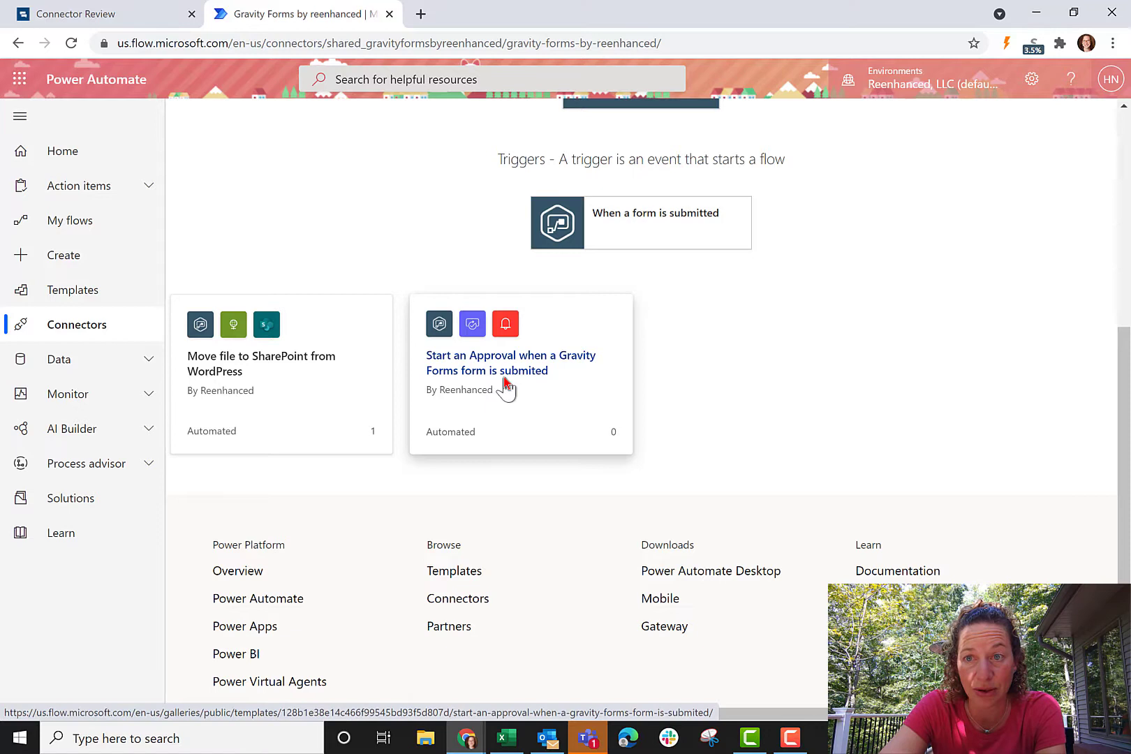
mouse_move(526, 366)
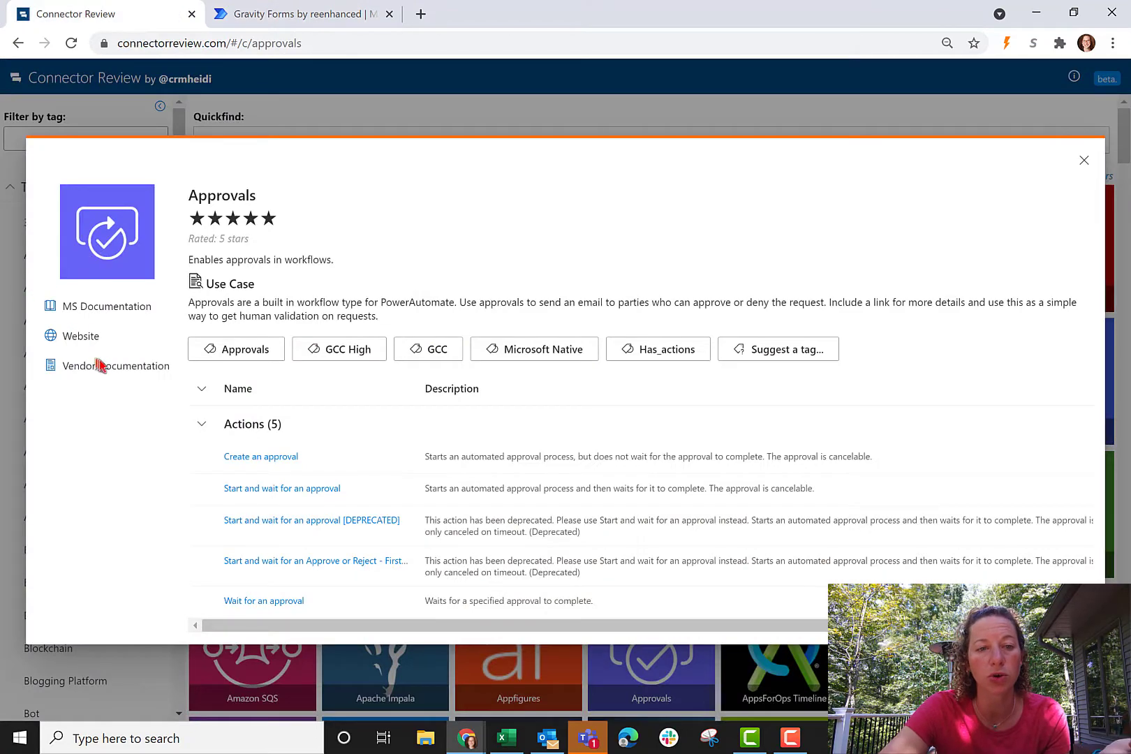
mouse_move(107, 306)
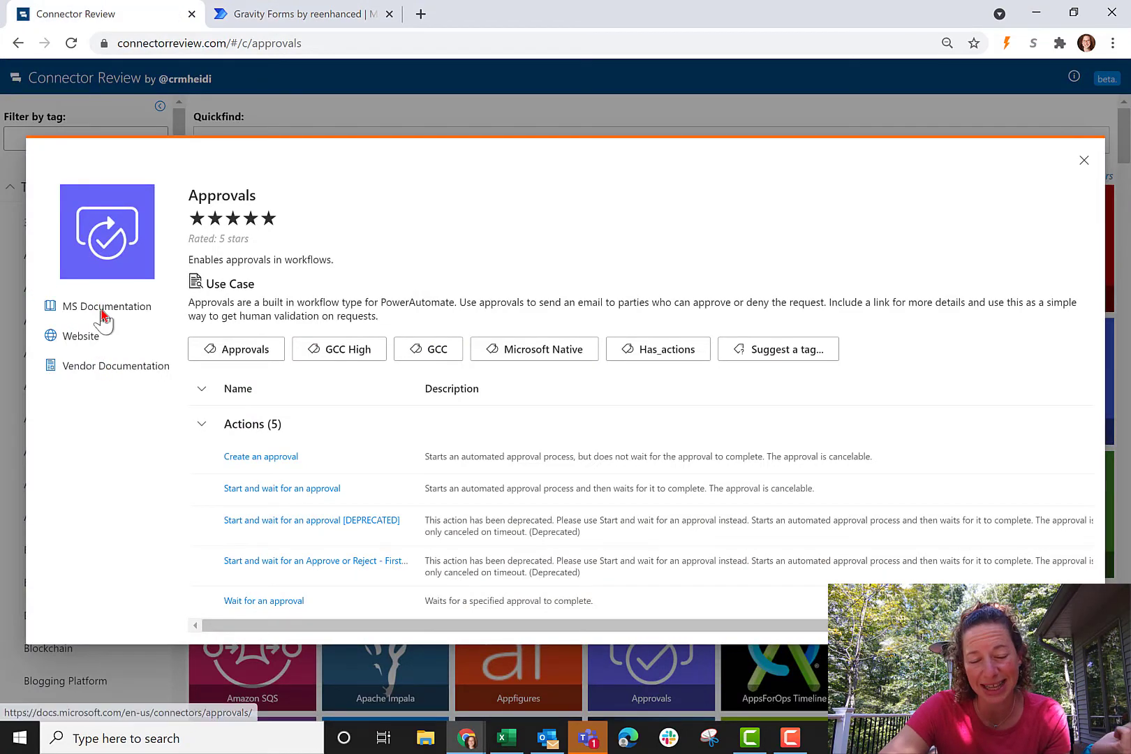
click(106, 306)
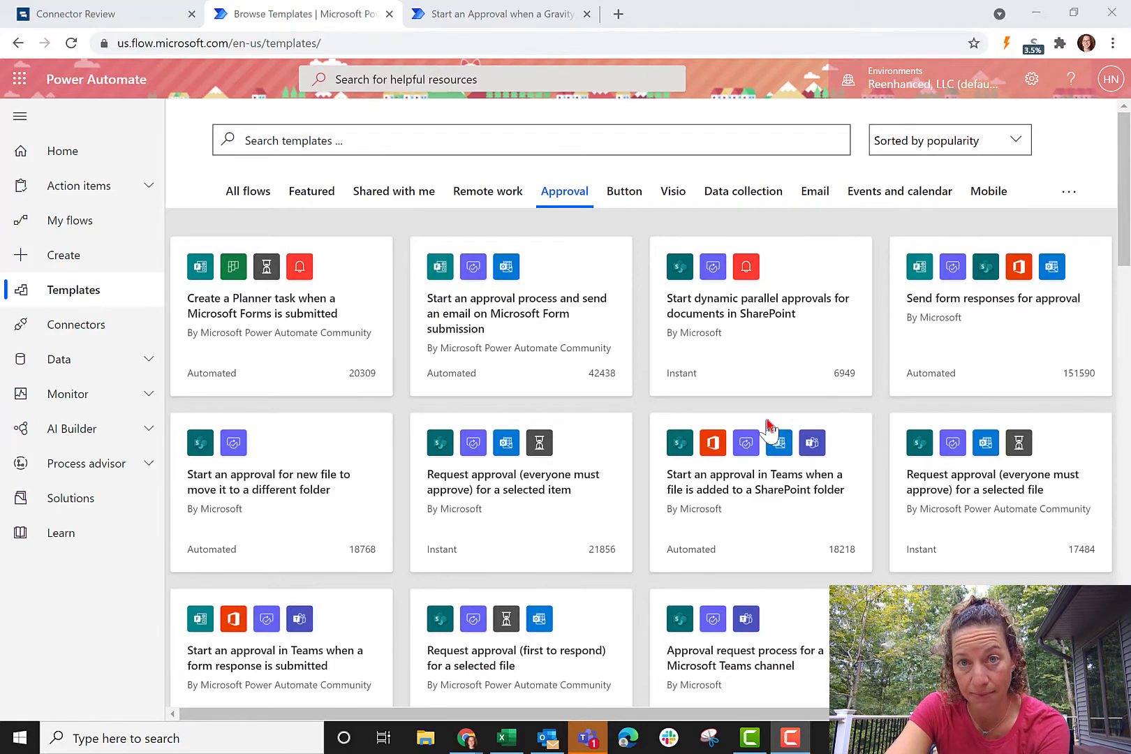
mouse_move(565, 192)
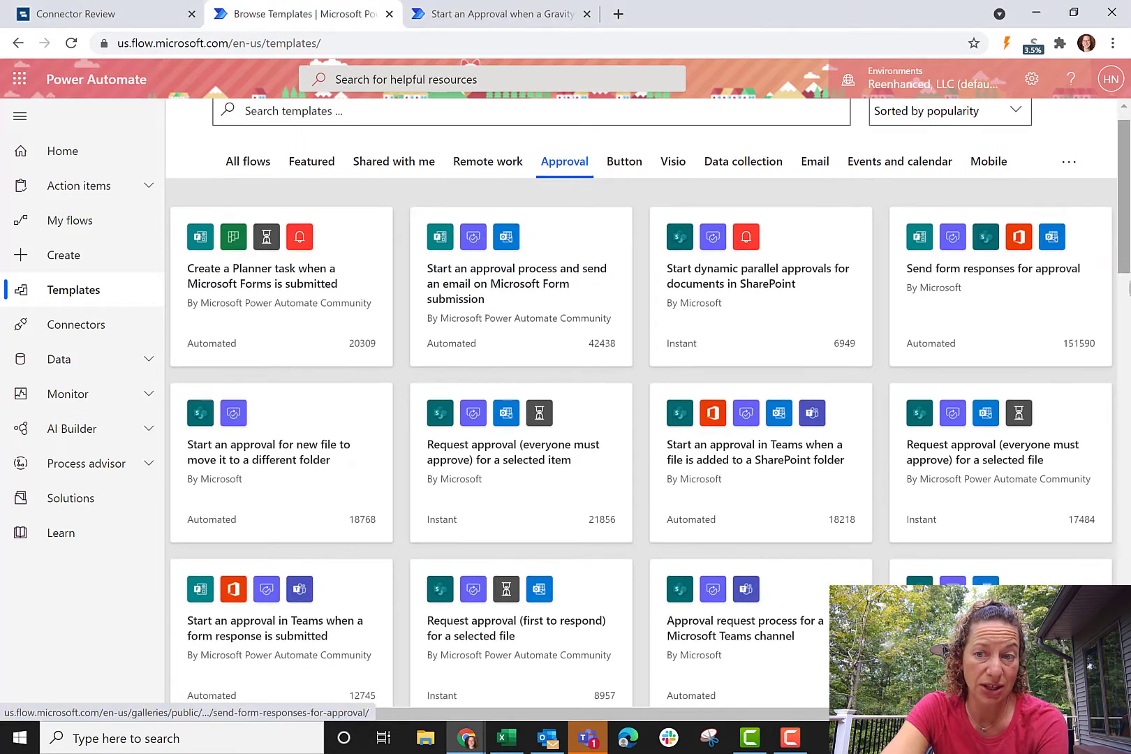
- Scroll through the Approval templates to vendor onboarding, travel and Cognito Forms approvals
scroll(down, 3)
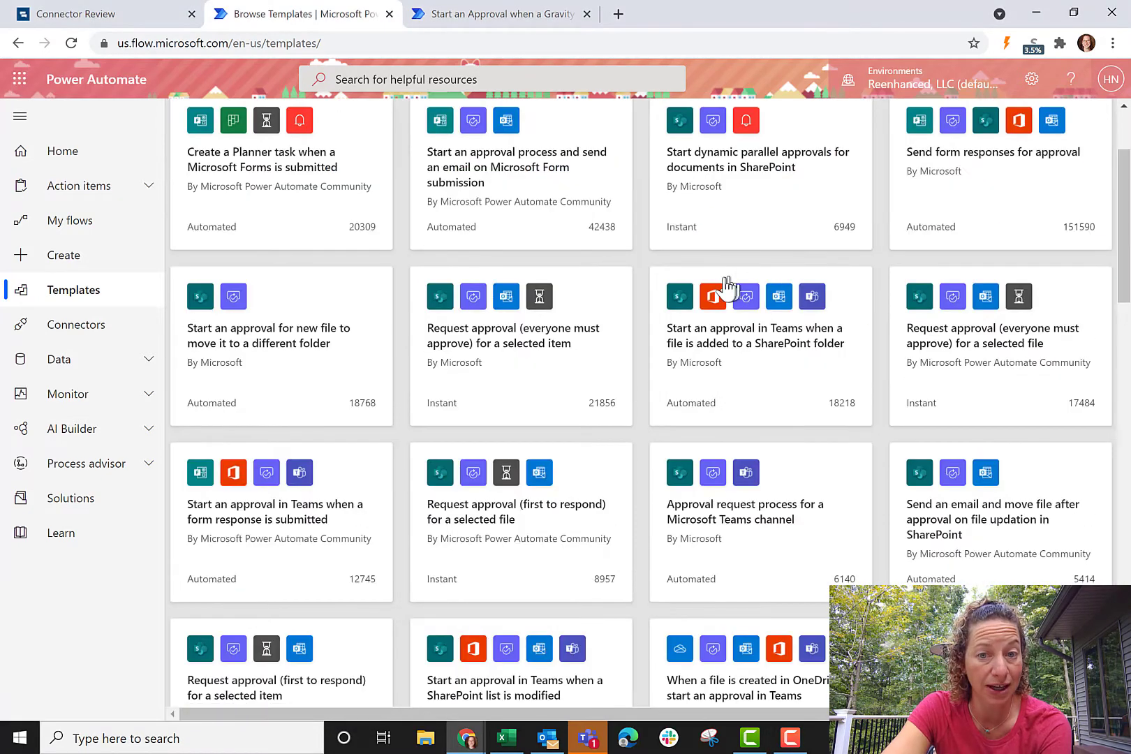
scroll(down, 3)
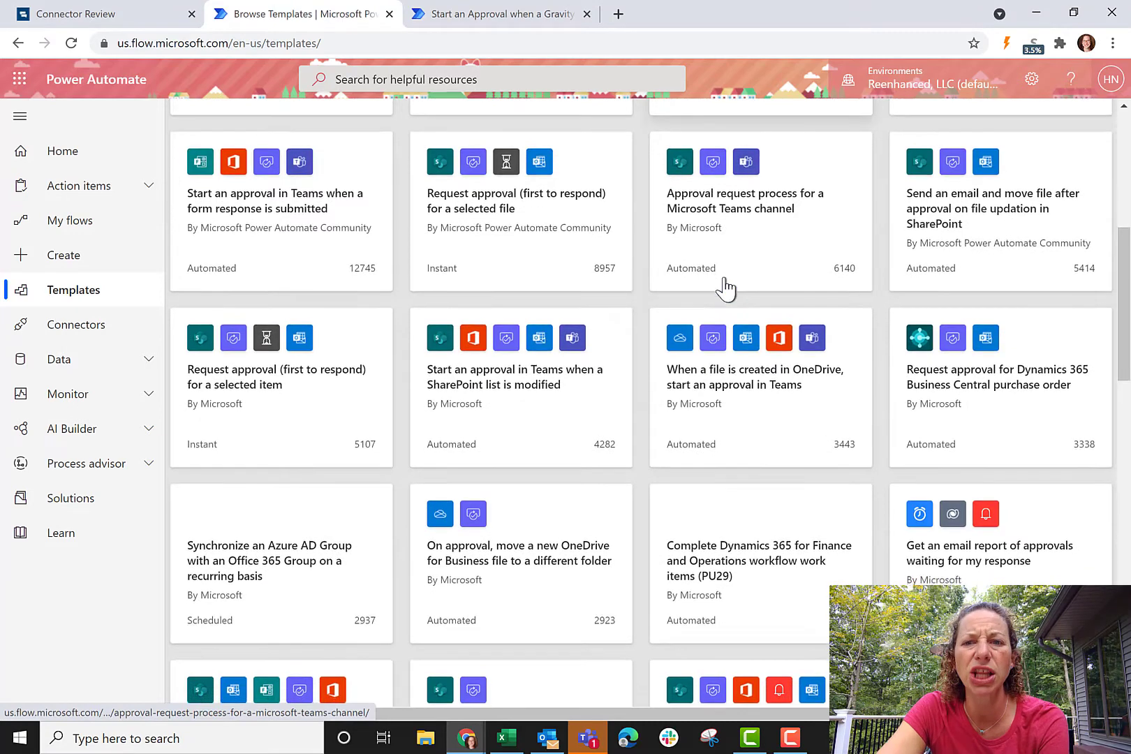
scroll(down, 3)
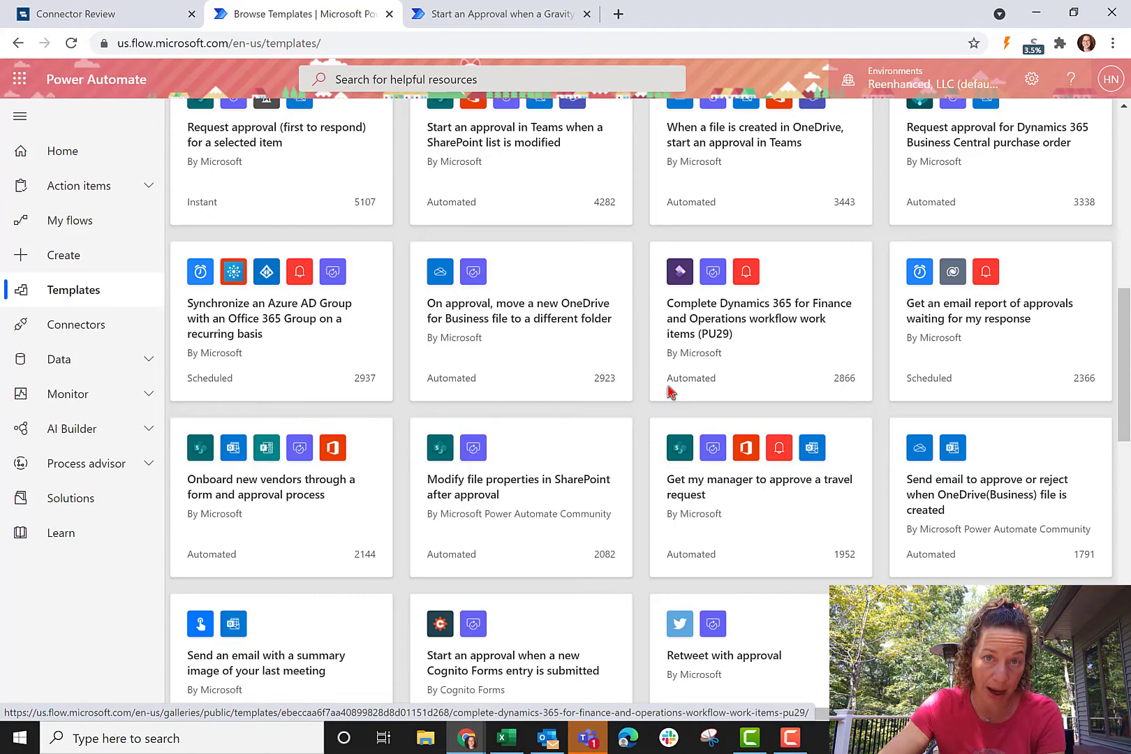
mouse_move(697, 312)
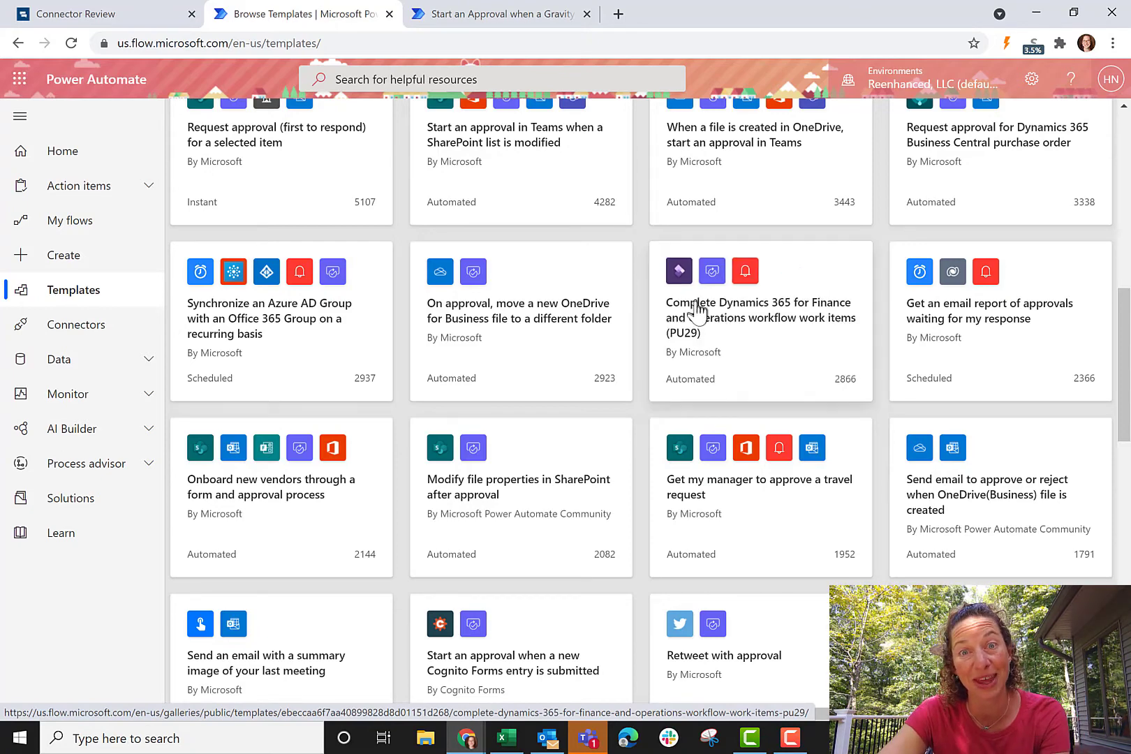